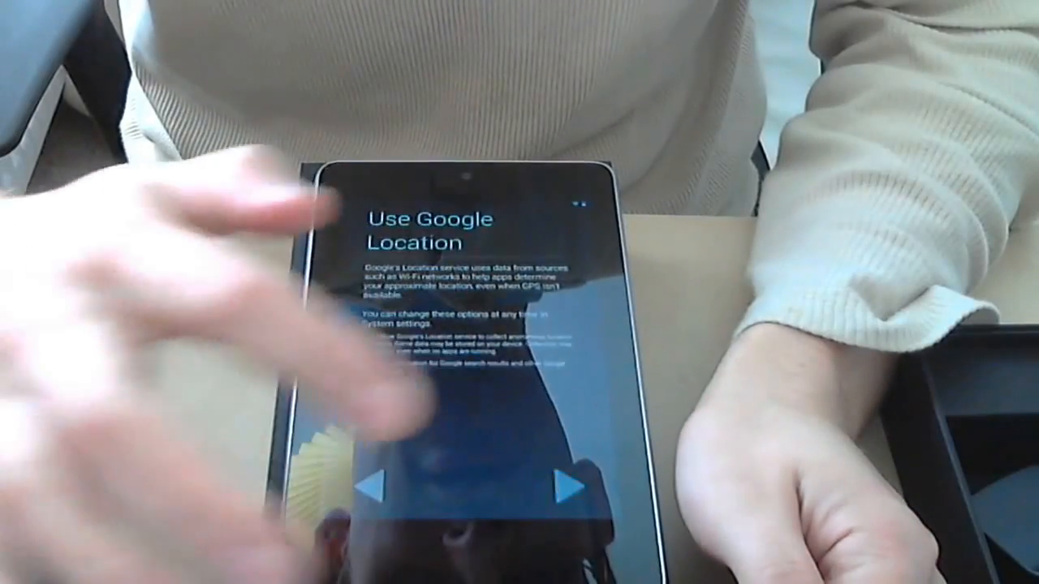
# Step: Confirm the Google Location choices and continue to finish tablet setup
pyautogui.click(568, 485)
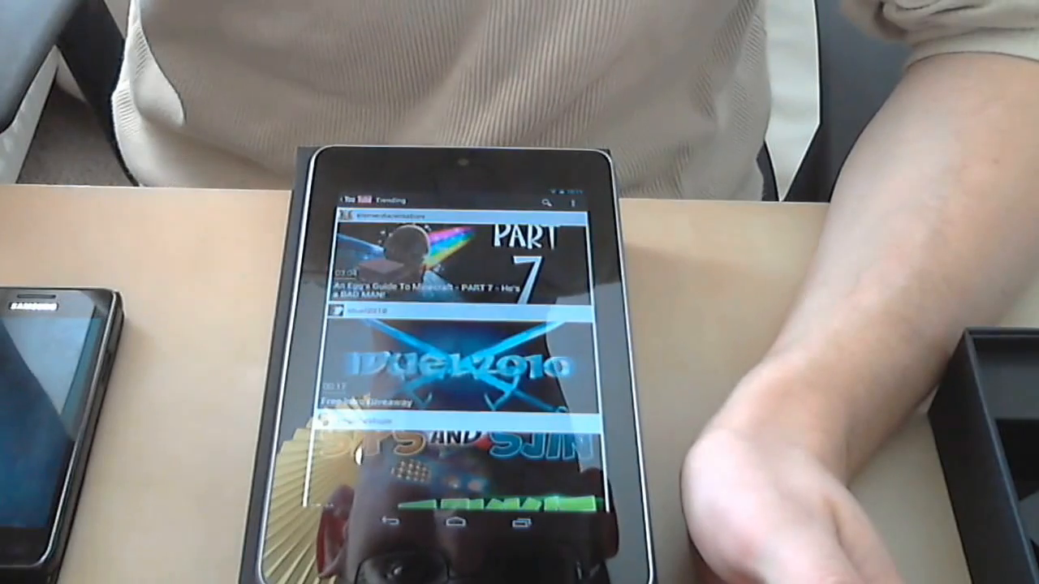
# Step: Browse the YouTube Trending feed and go back to the home screen
pyautogui.click(455, 260)
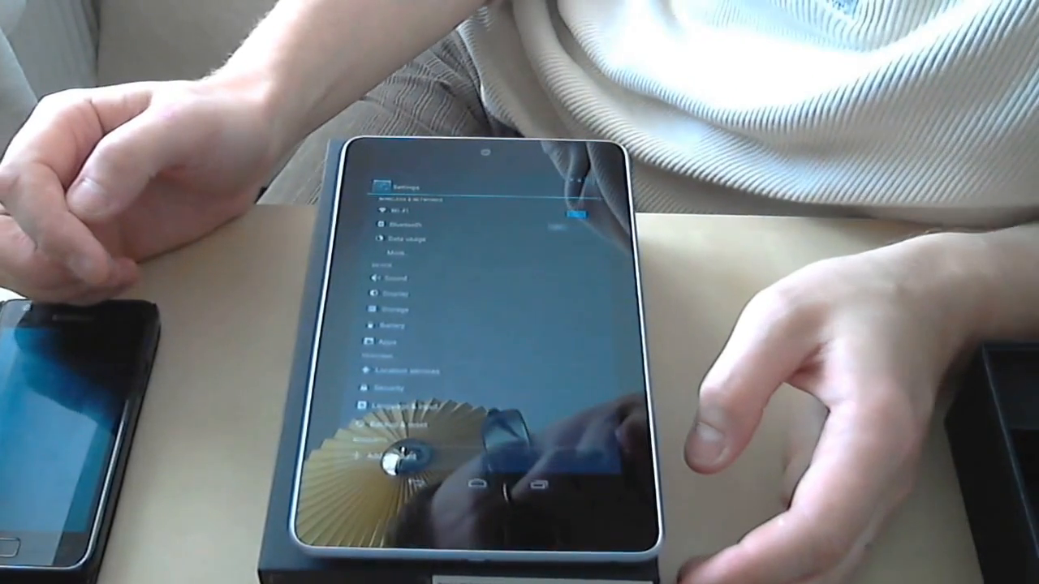
# Step: Tap Display under the Device heading in Settings
pyautogui.click(394, 294)
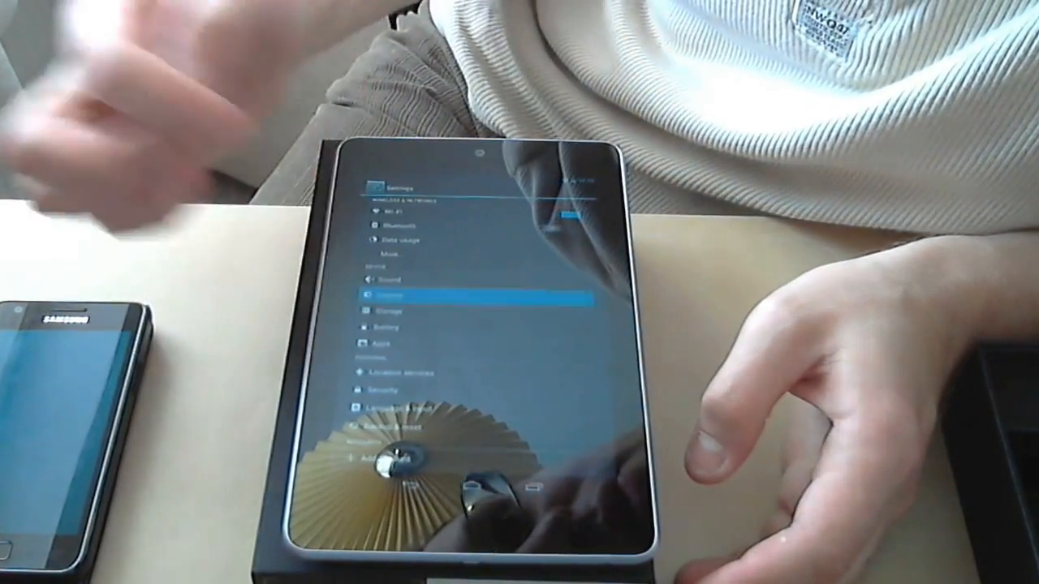
pyautogui.click(390, 294)
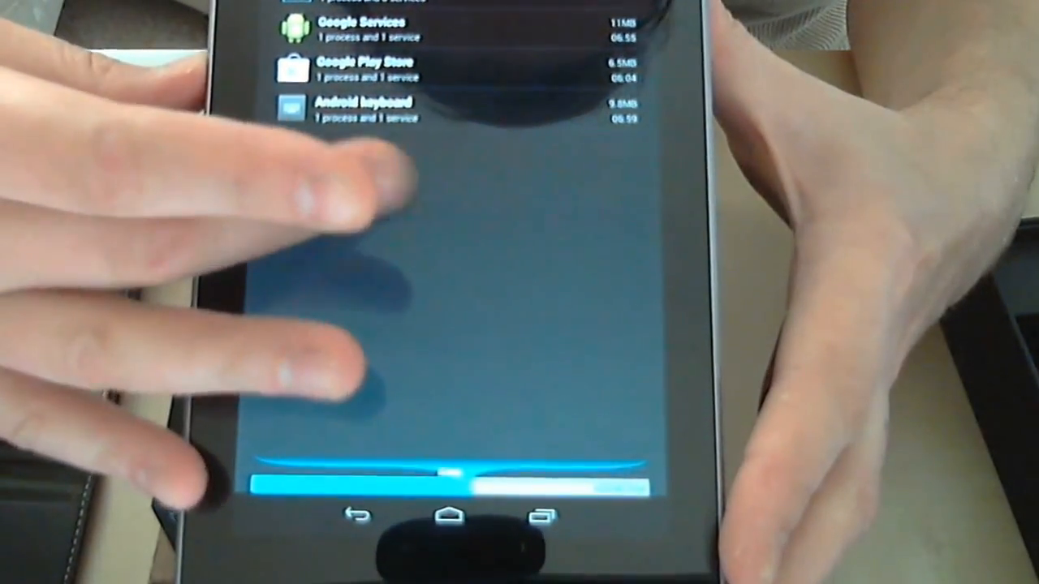
# Step: Scroll through the Settings categories, then return to the home screen
pyautogui.scroll(-3)
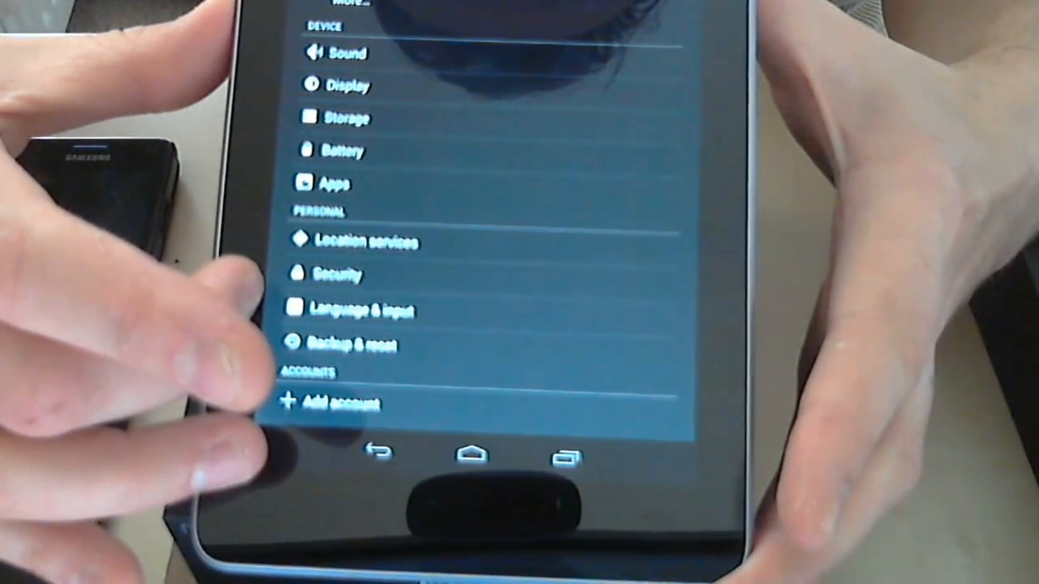
pyautogui.scroll(-3)
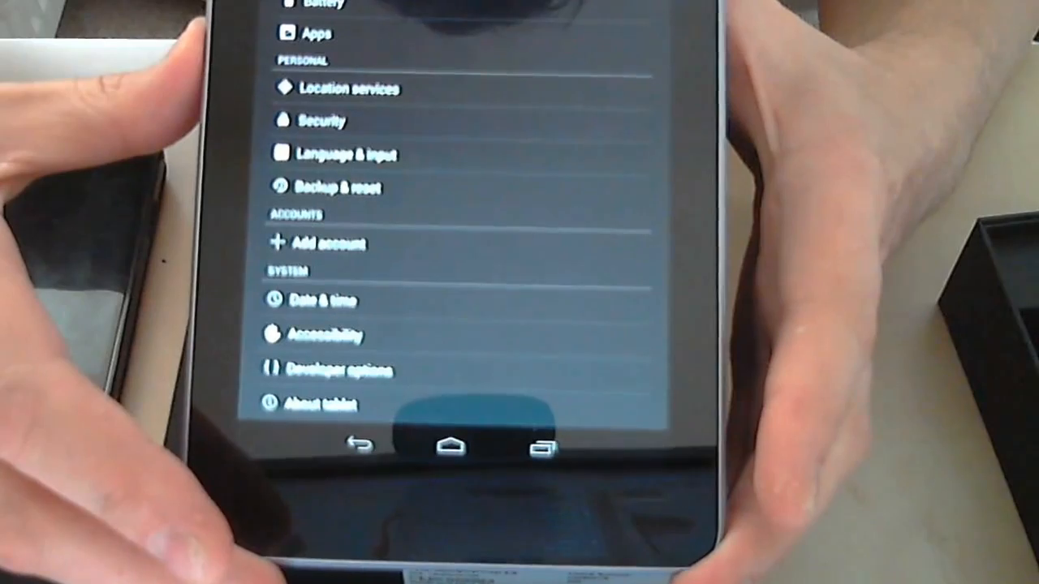
pyautogui.click(452, 445)
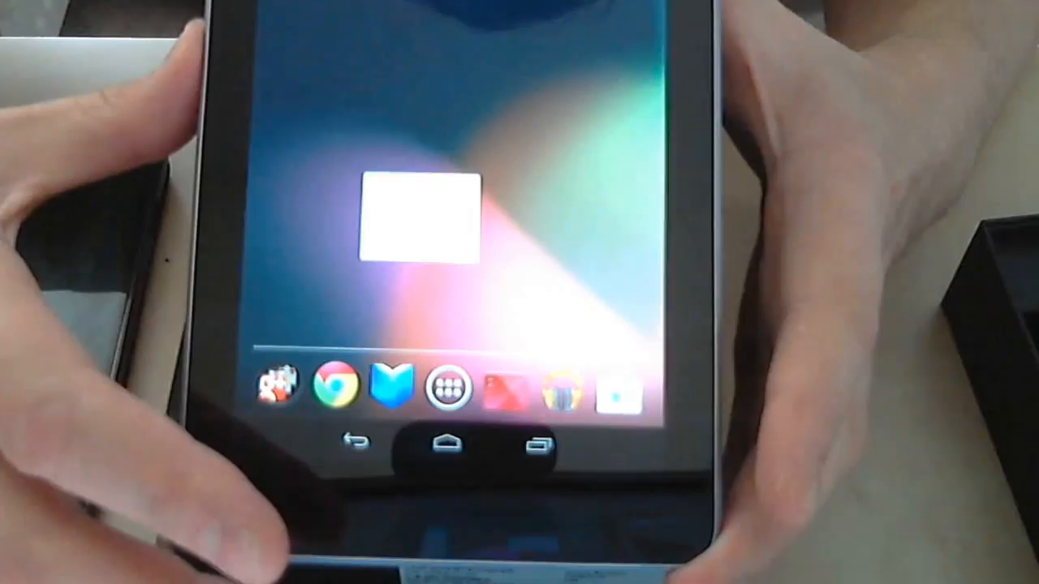